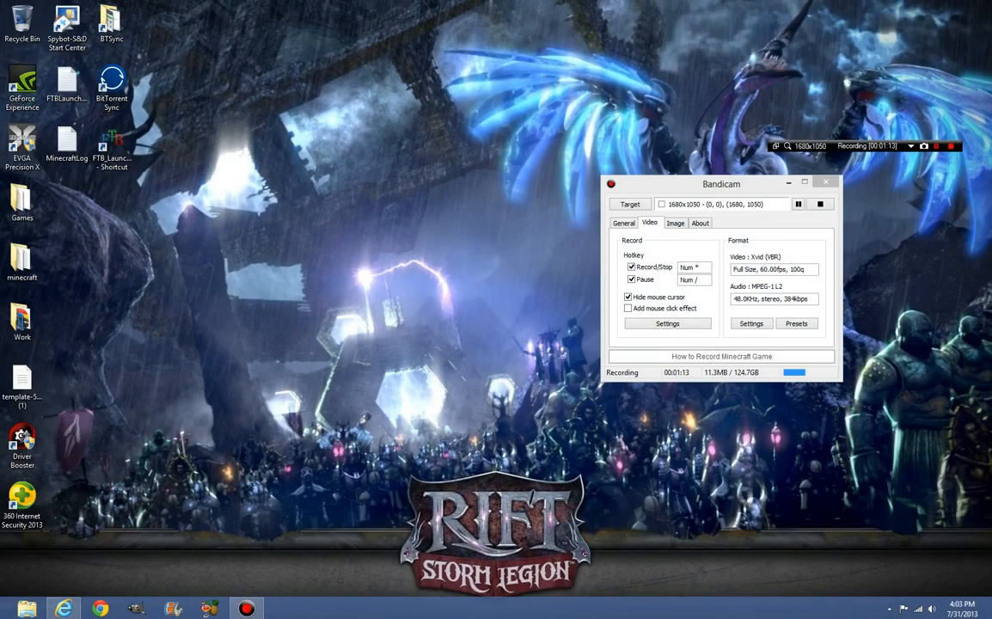
# Step: Minimize the Bandicam recorder window to reveal the Paint sketch
pyautogui.click(282, 608)
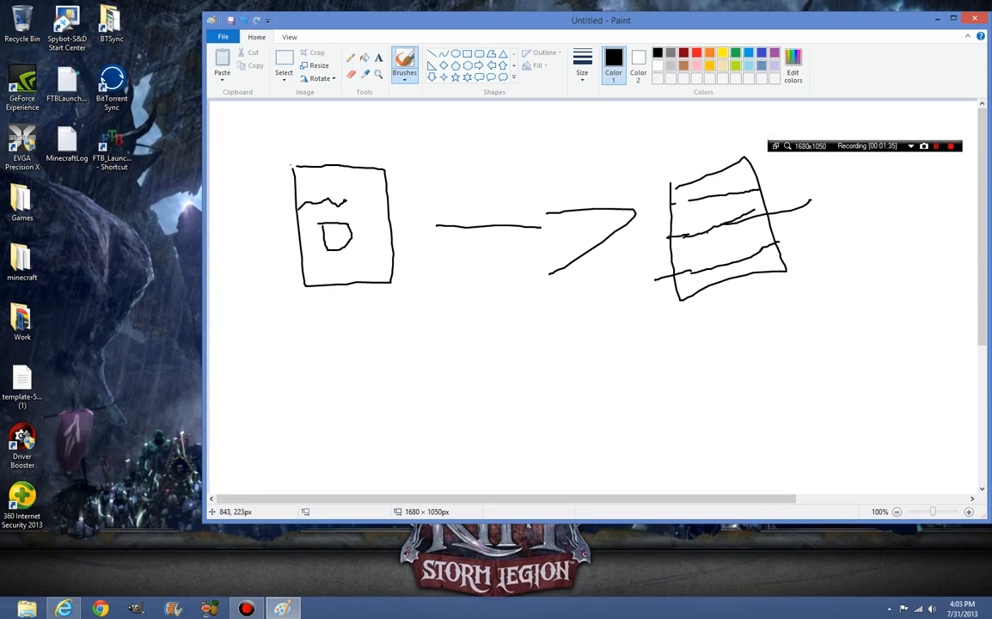
# Step: Scribble a label inside the lined right-hand box, then scroll down the canvas
pyautogui.moveTo(688, 250); pyautogui.dragTo(713, 249)
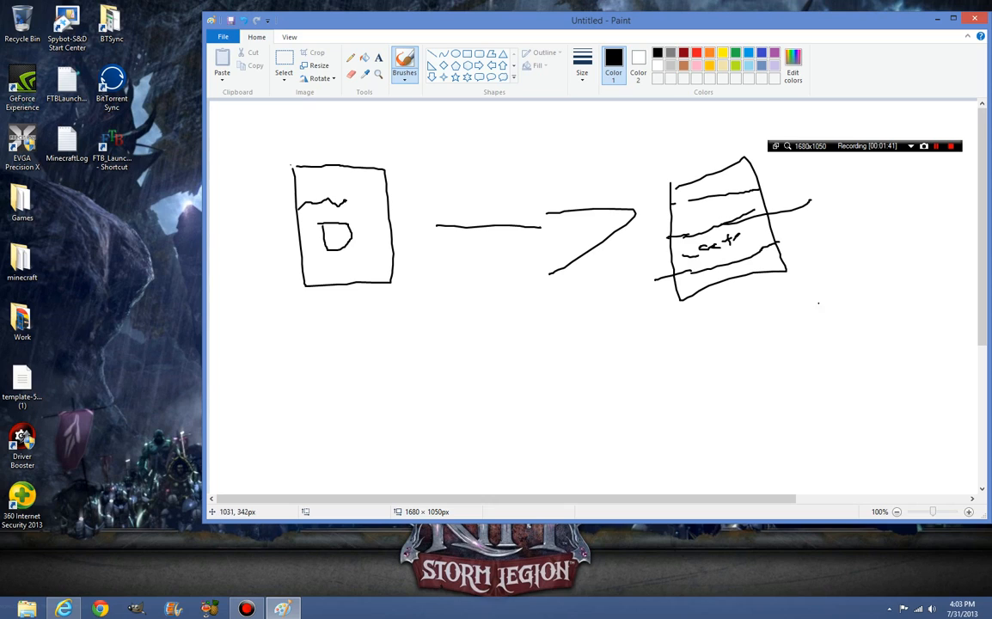
pyautogui.moveTo(731, 302)
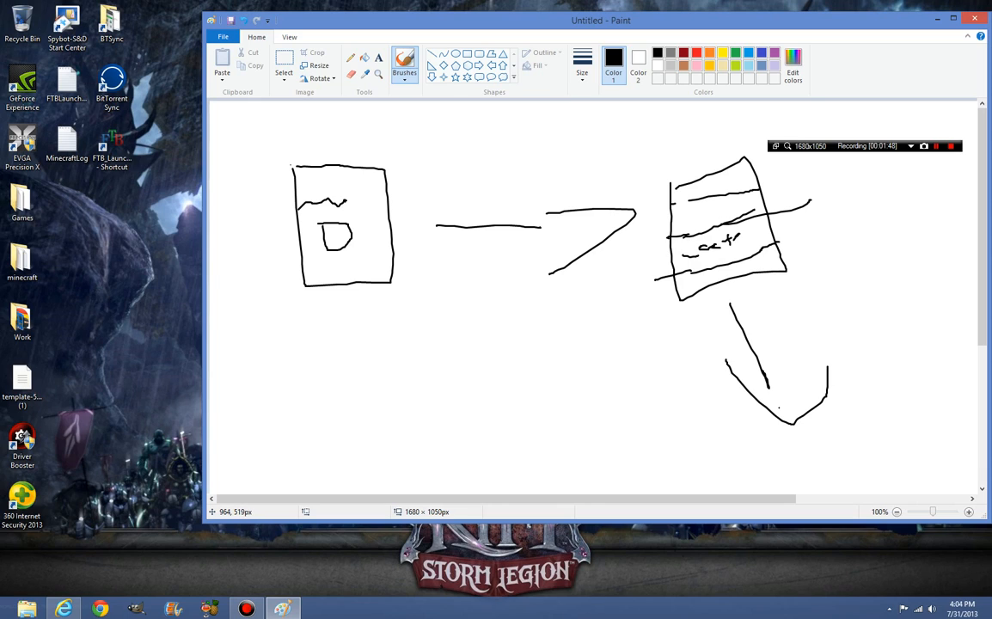
pyautogui.scroll(-3)
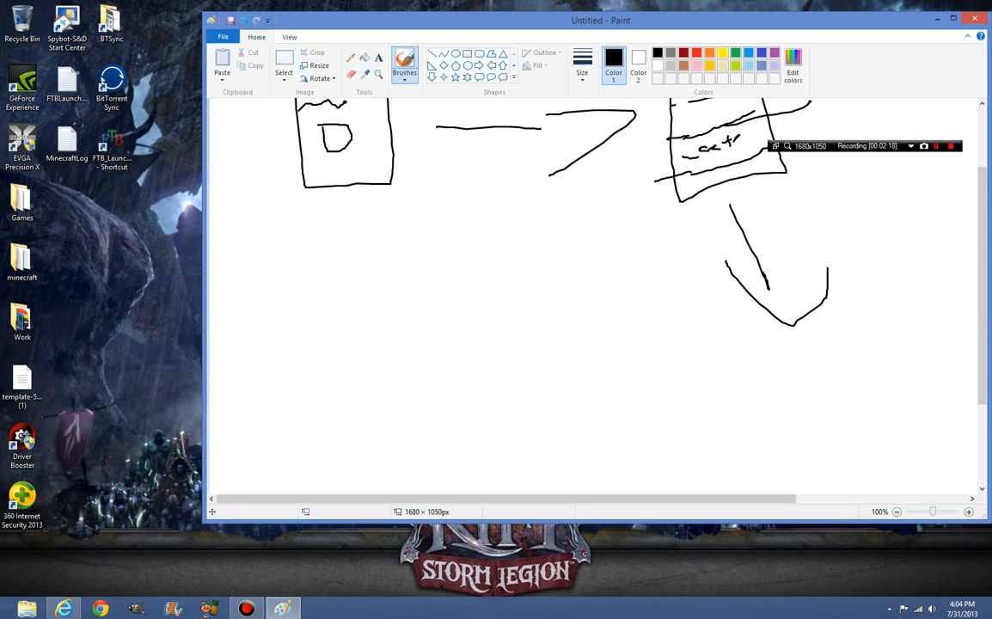
# Step: Brush a rough shape, down-and-left arrows, and a tilted box at the lower left
pyautogui.moveTo(771, 350); pyautogui.dragTo(765, 391)
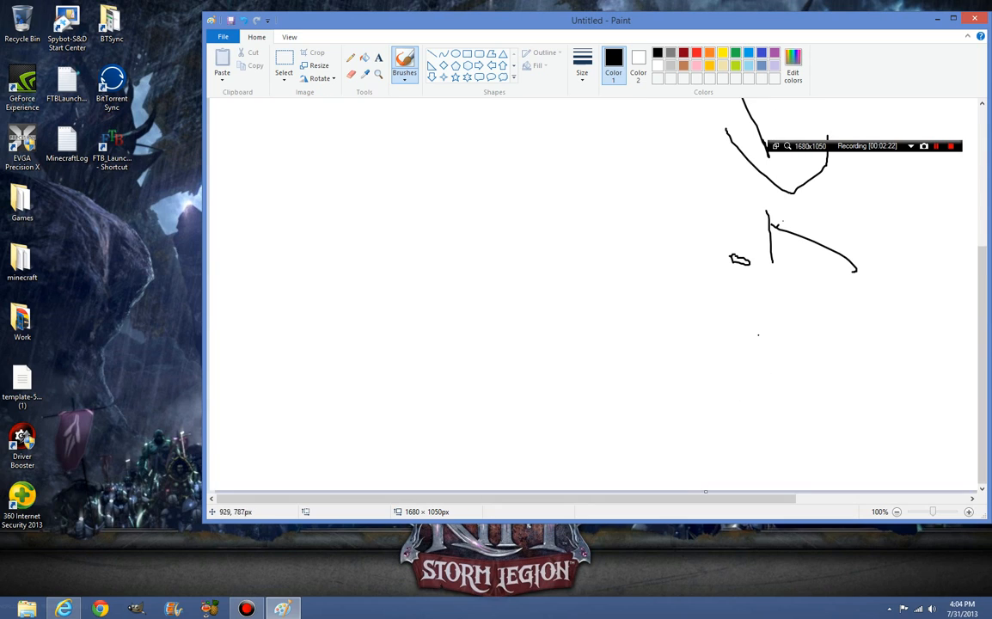
pyautogui.moveTo(756, 314); pyautogui.dragTo(756, 439)
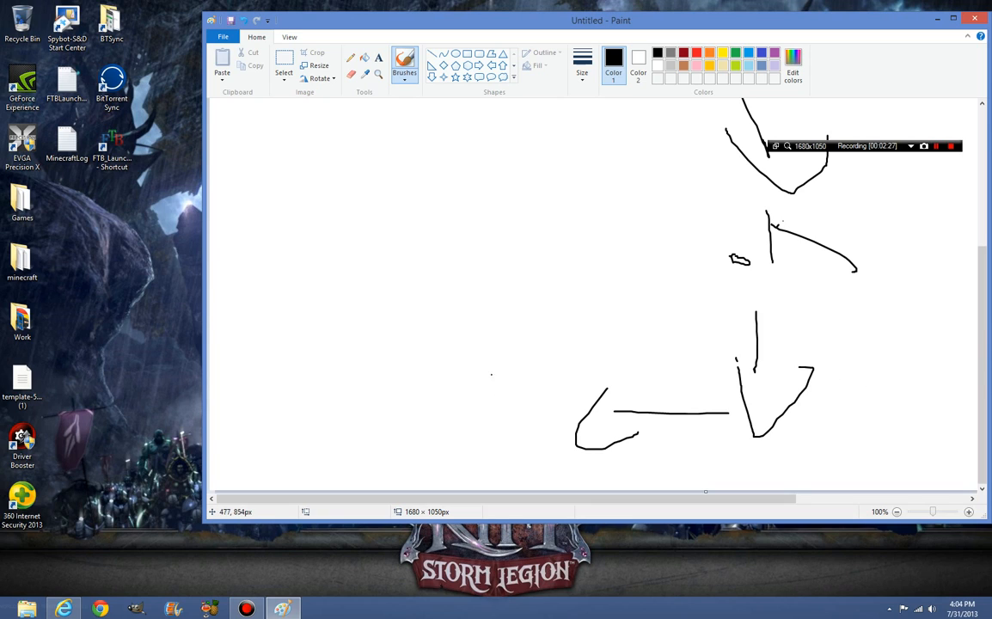
pyautogui.moveTo(396, 327); pyautogui.dragTo(443, 464)
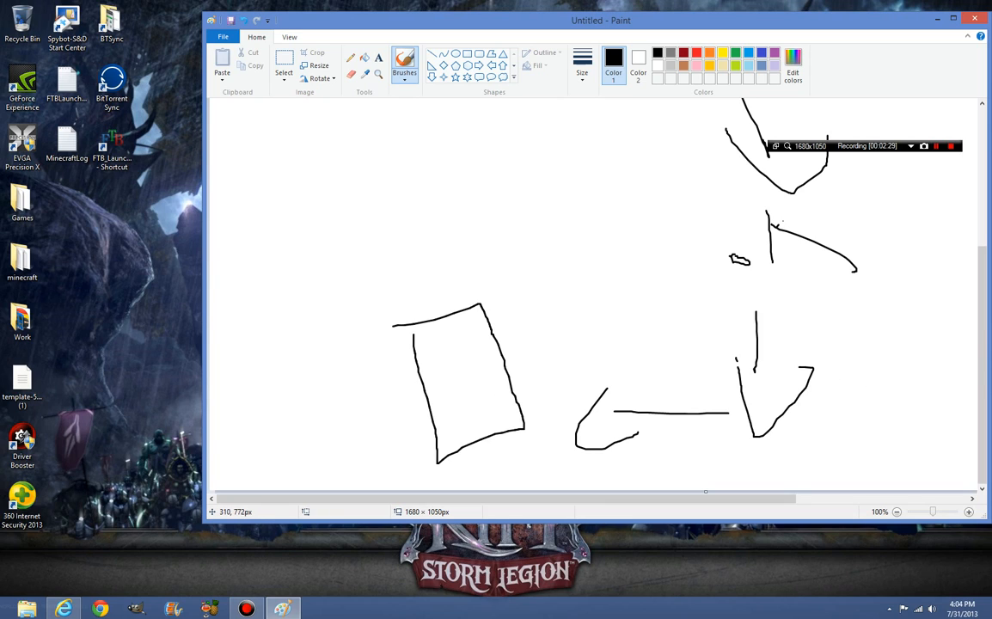
pyautogui.moveTo(435, 331); pyautogui.dragTo(460, 344)
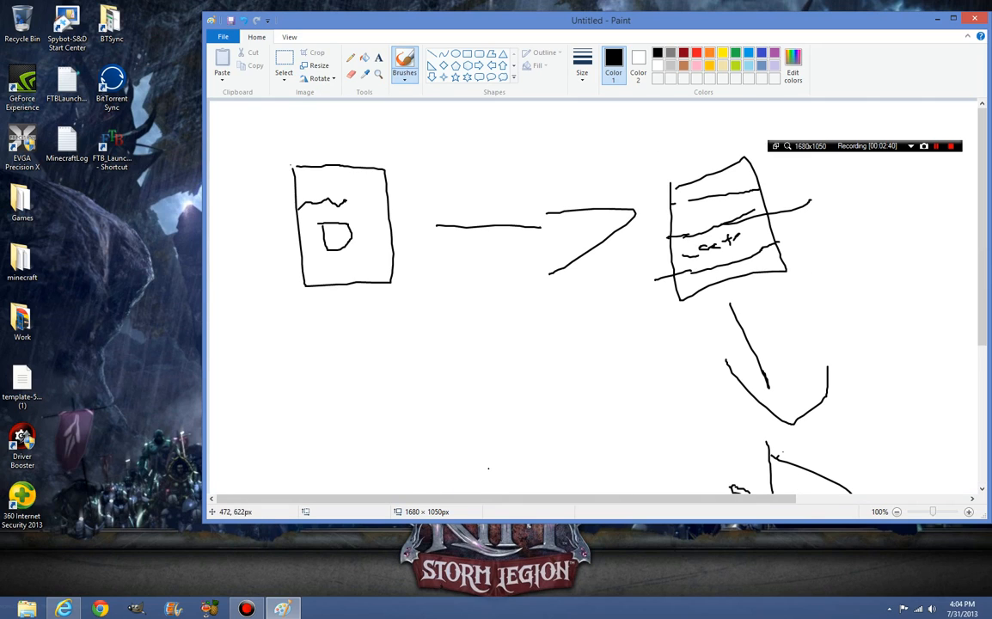
# Step: Visit the View tab, return to Home, and use Select all on the picture
pyautogui.click(290, 37)
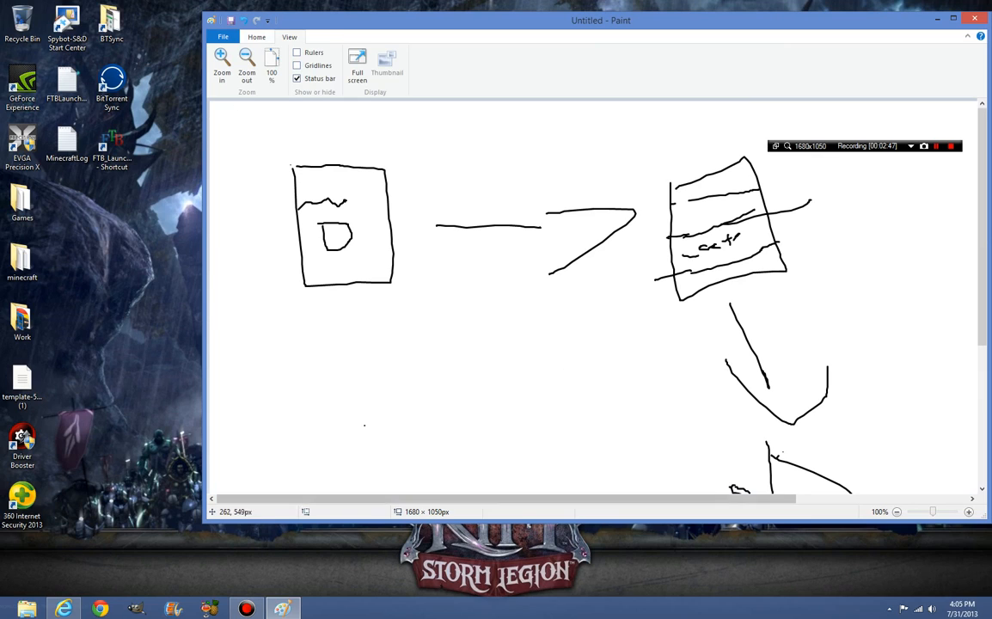
pyautogui.click(256, 37)
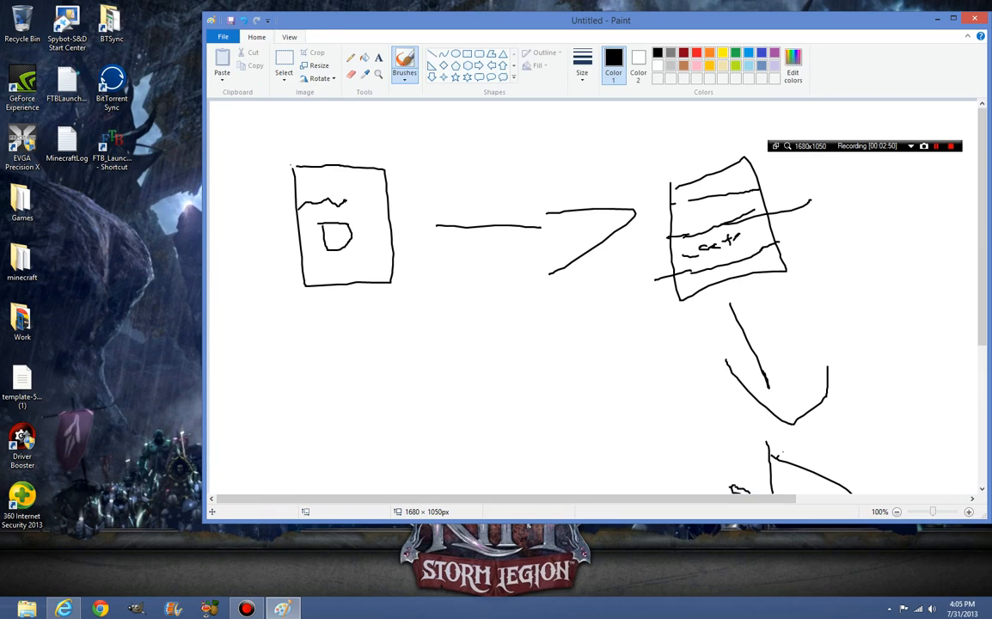
pyautogui.click(283, 64)
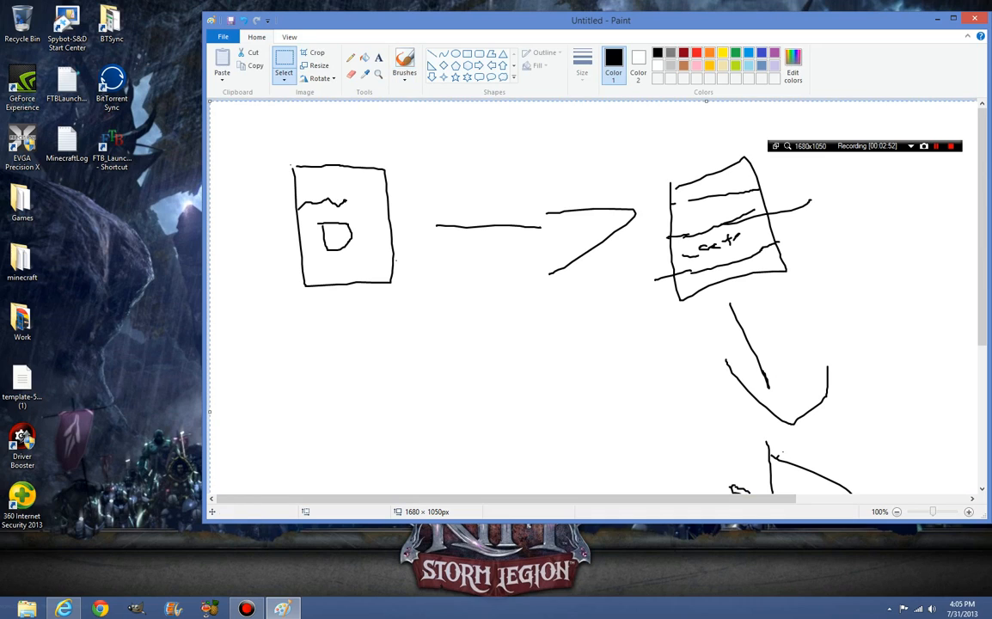